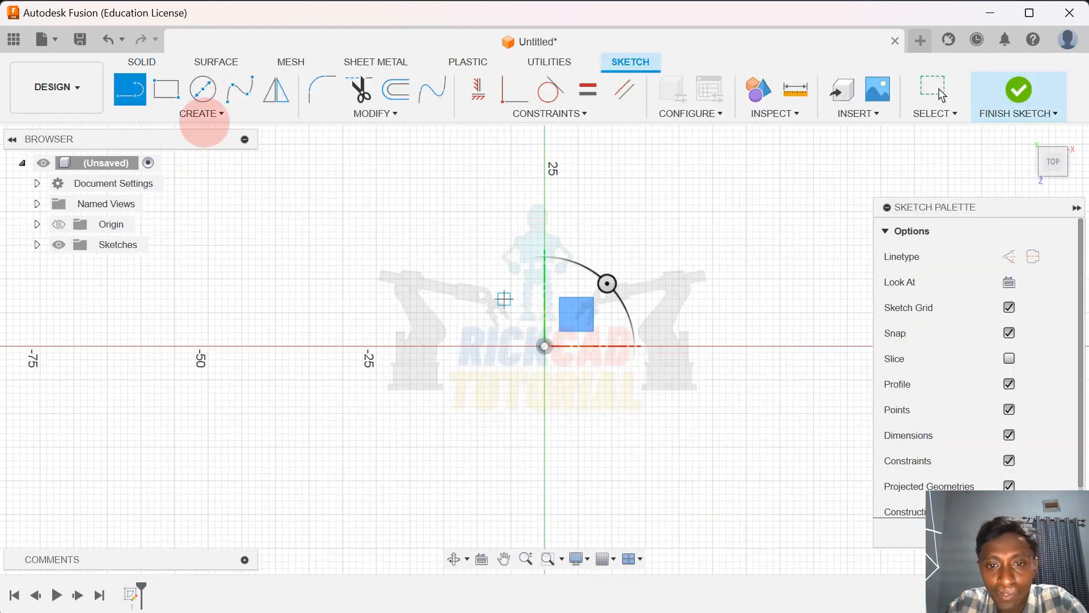
Draw a 30 mm hexagon at the origin with the Polygon tool and finish the sketch.
click(201, 113)
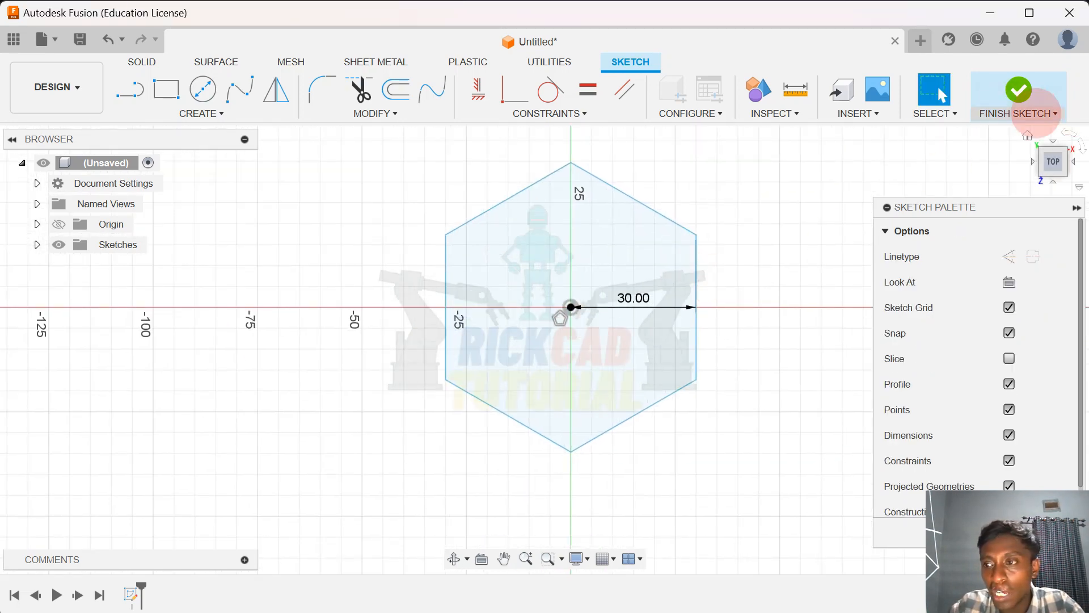
mouse_move(1018, 94)
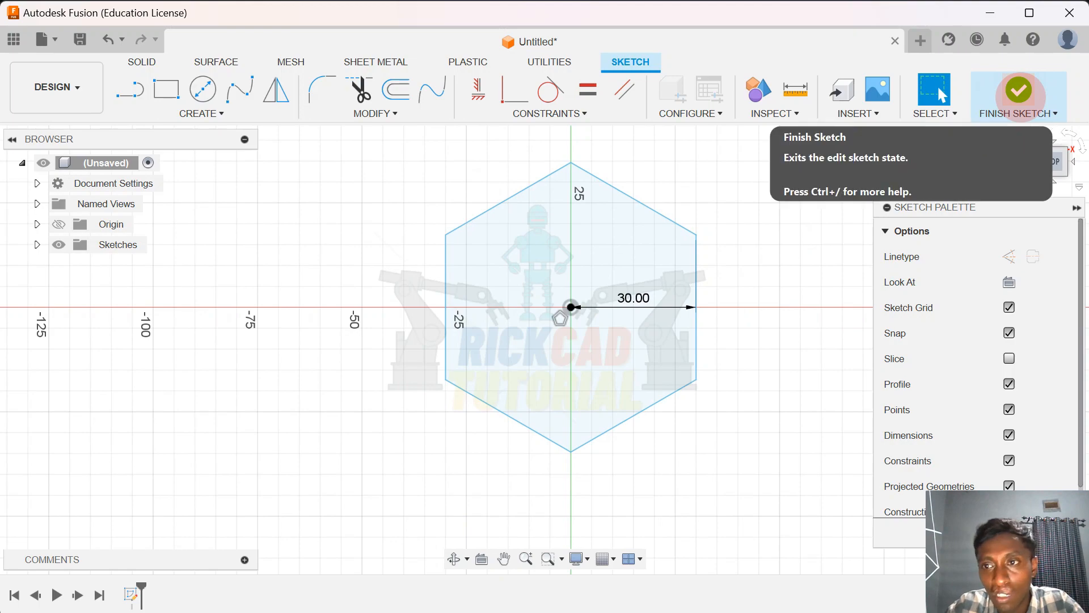
click(1017, 91)
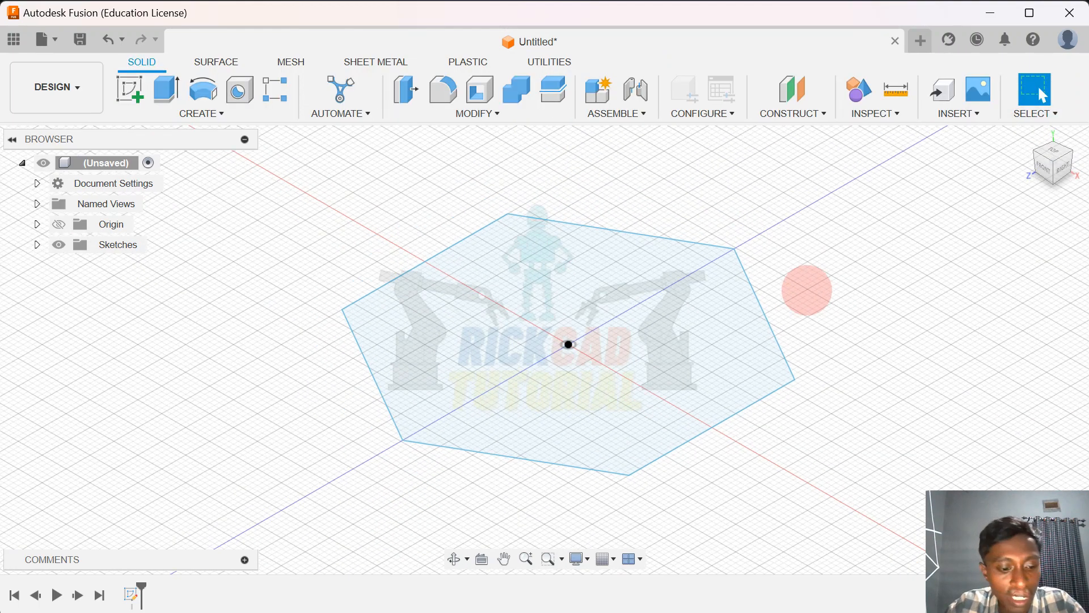
Extrude the hexagon profile 20 mm into a new solid body.
click(166, 88)
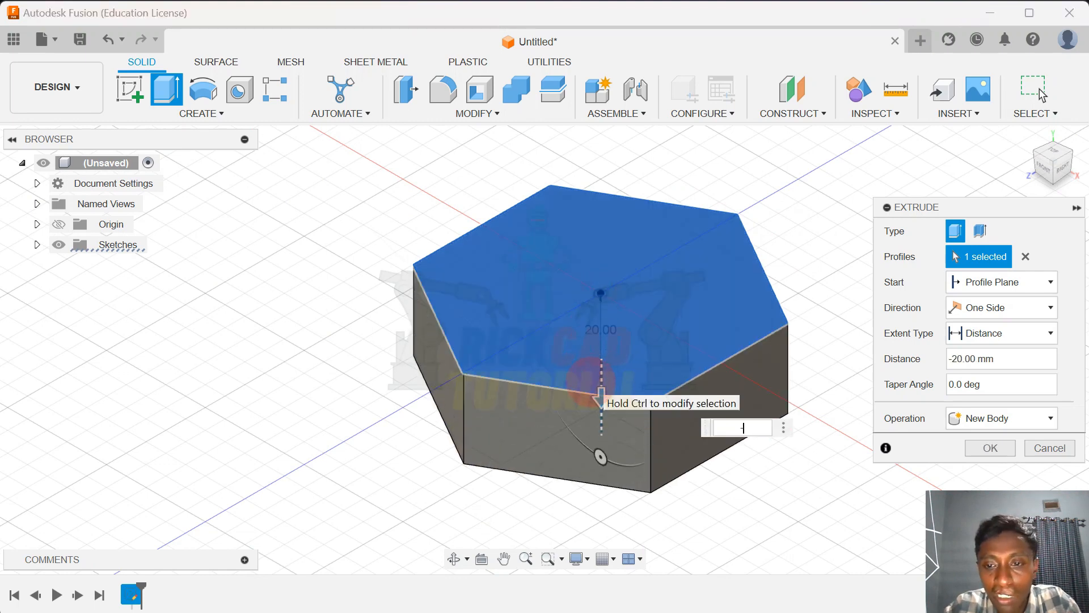
click(989, 447)
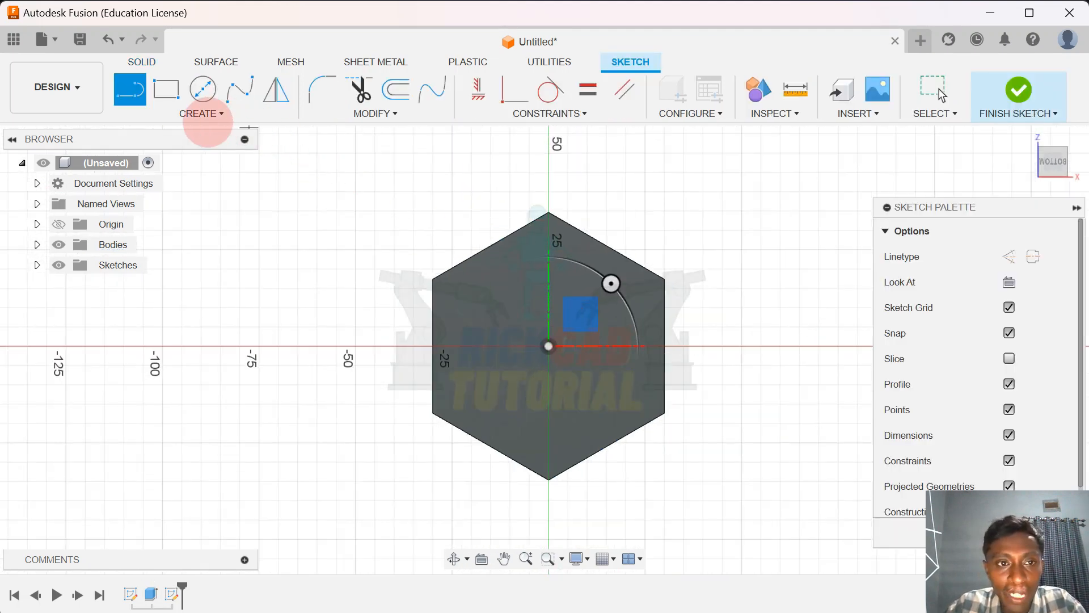
Sketch concentric 50 mm and 60 mm centre-diameter circles on the hexagon face and finish.
click(202, 113)
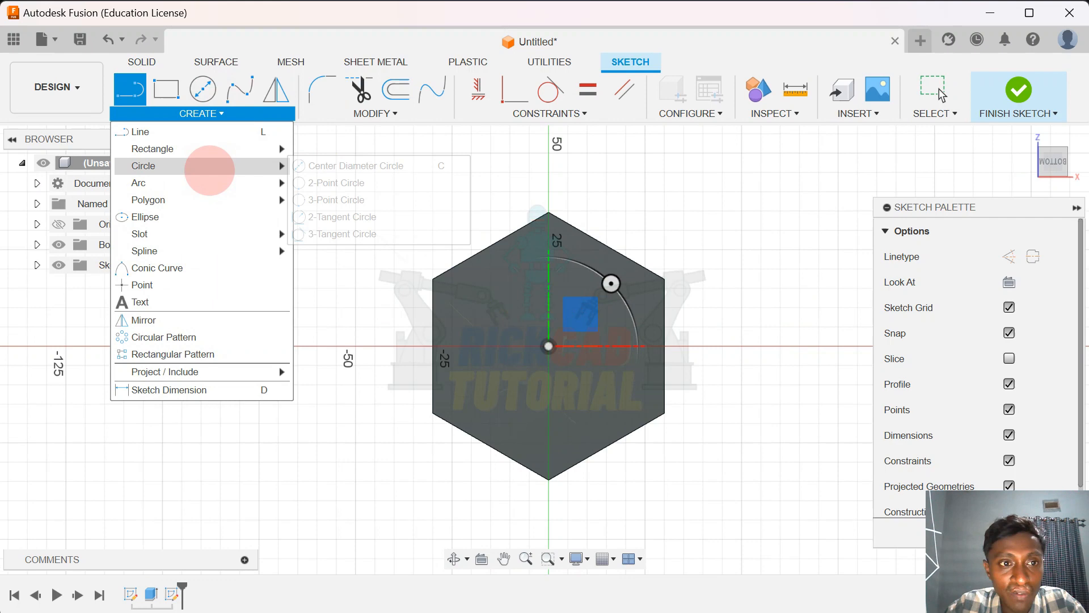
mouse_move(152, 147)
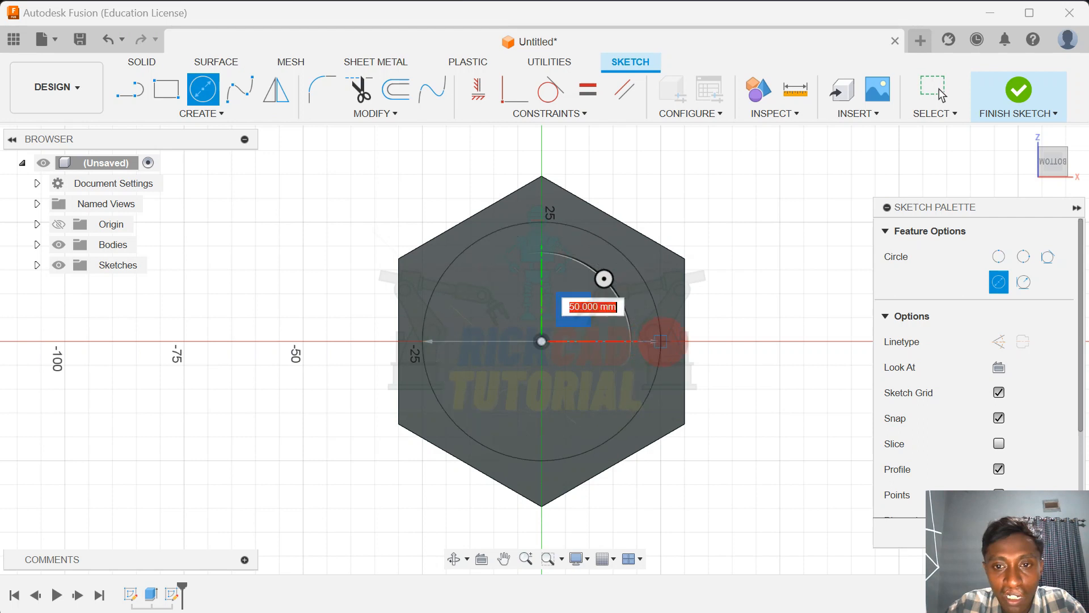
text(50)
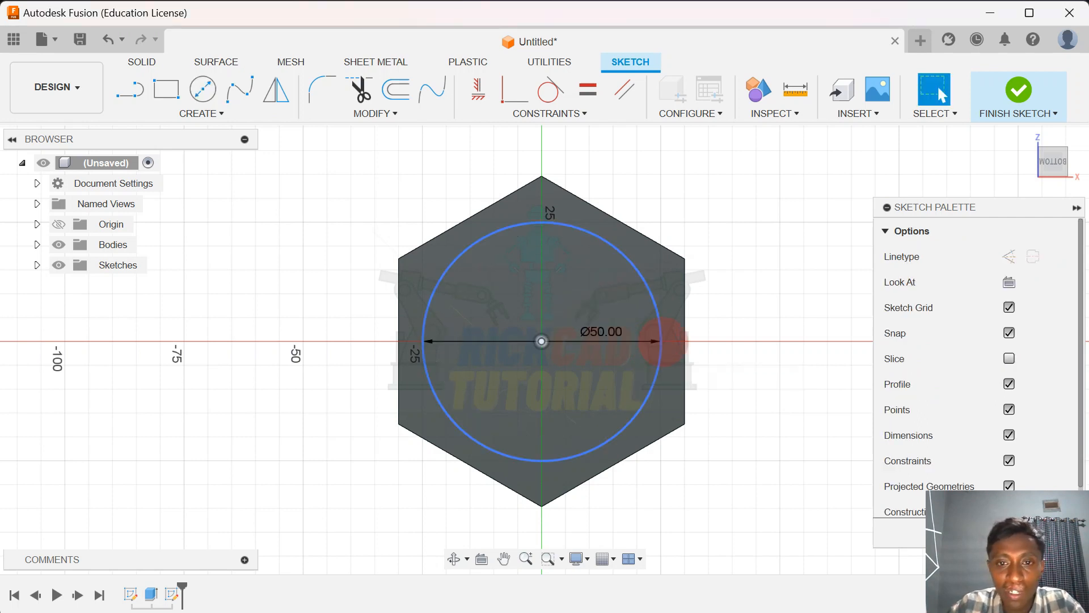
click(202, 89)
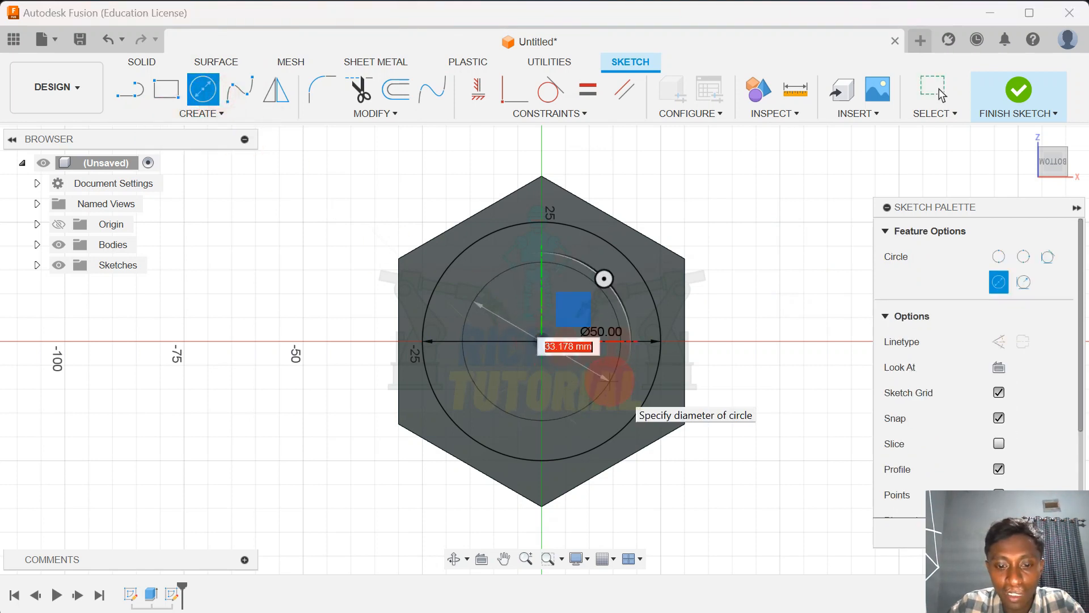
text(60)
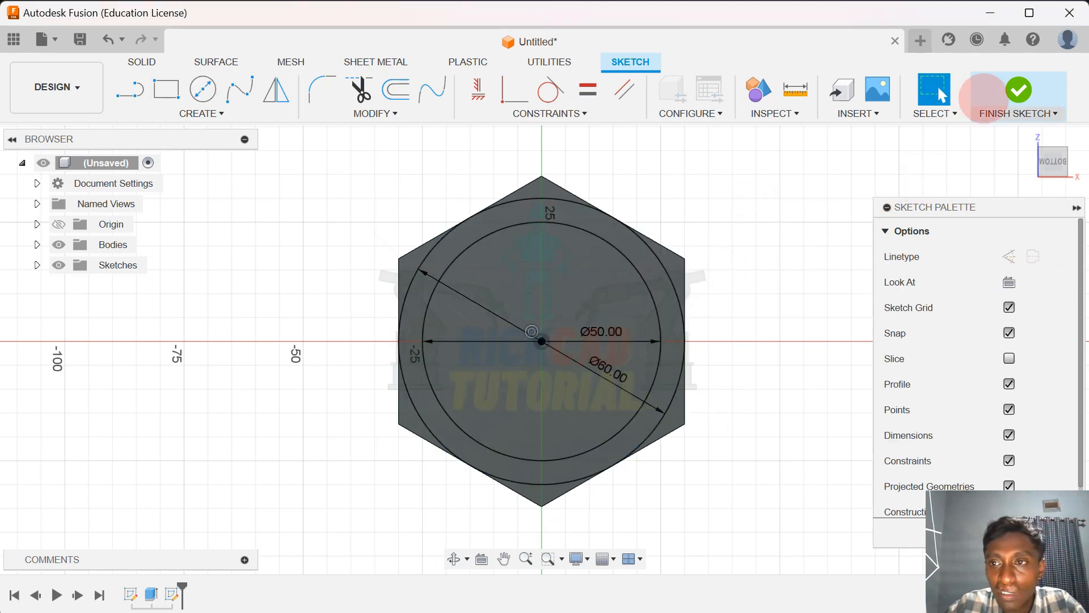
click(1016, 94)
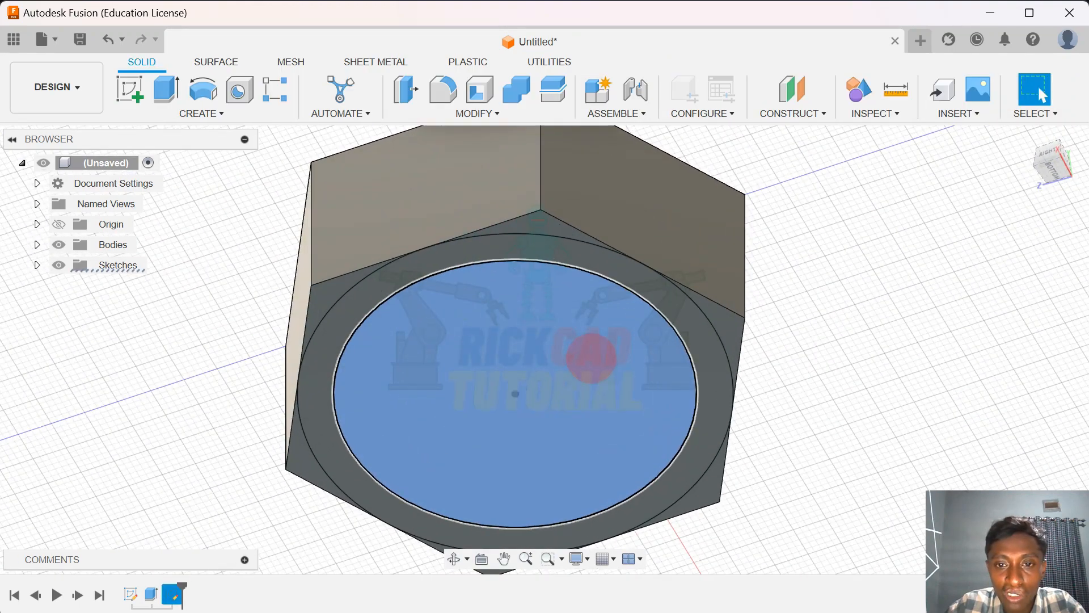
Cut the inner 50 mm circle -20 mm into the body to form the bore.
click(165, 89)
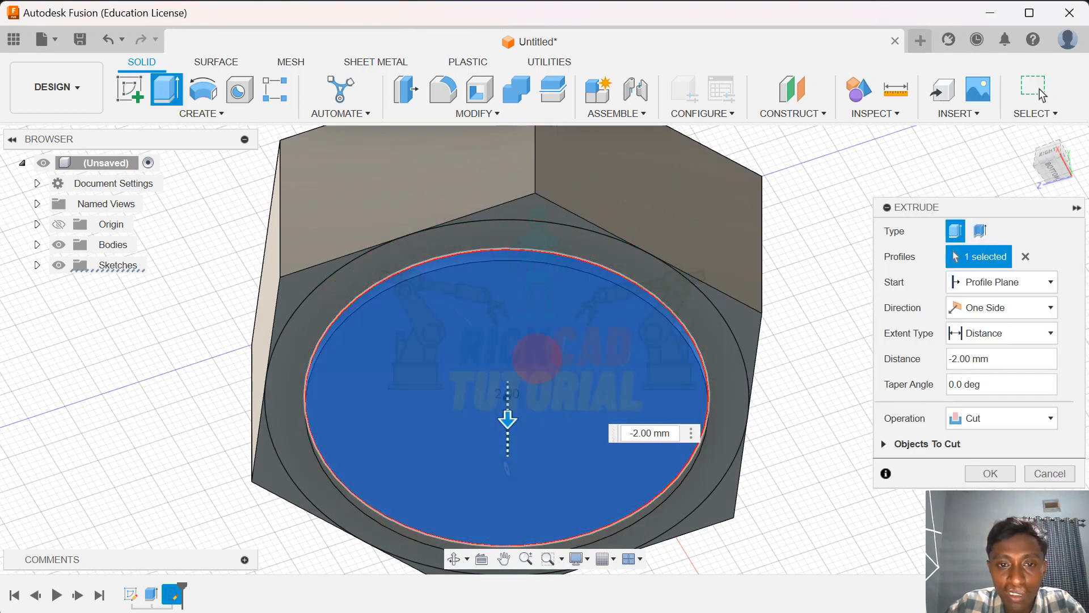
drag(507, 416, 500, 350)
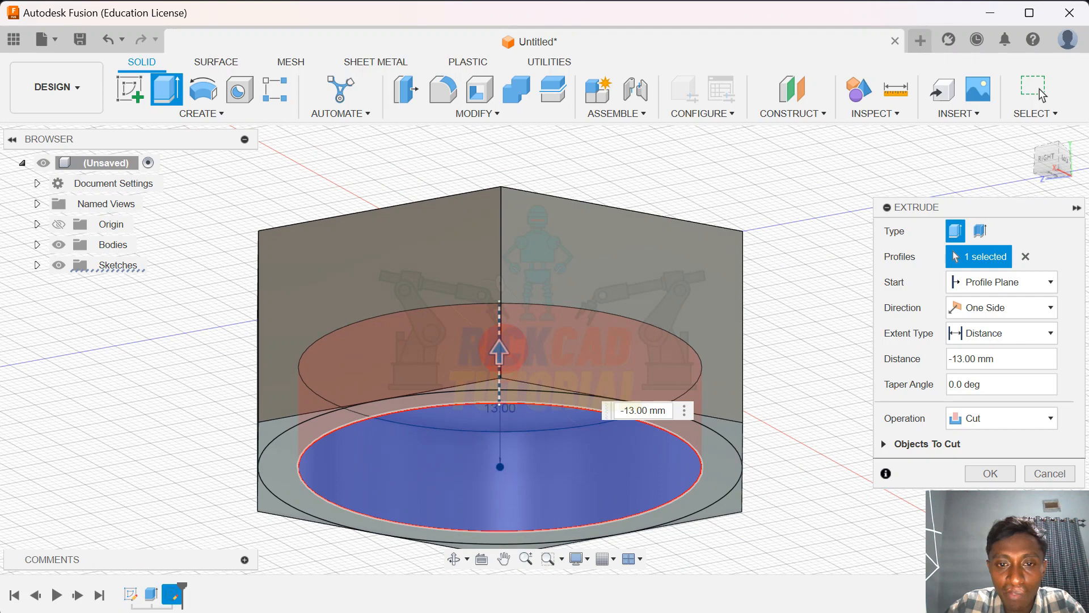
drag(499, 349, 500, 317)
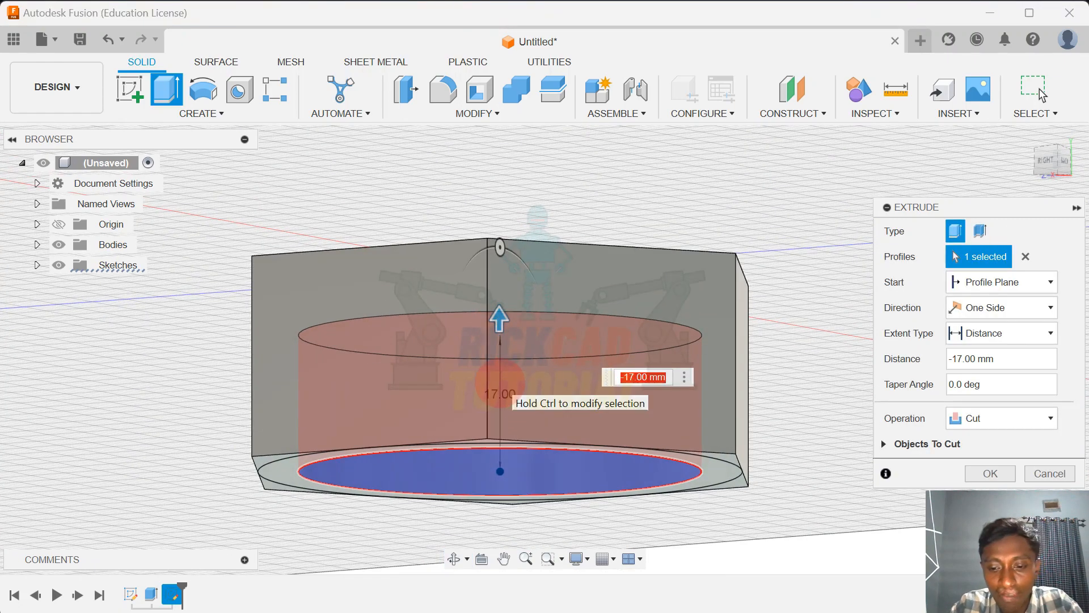
text(-20)
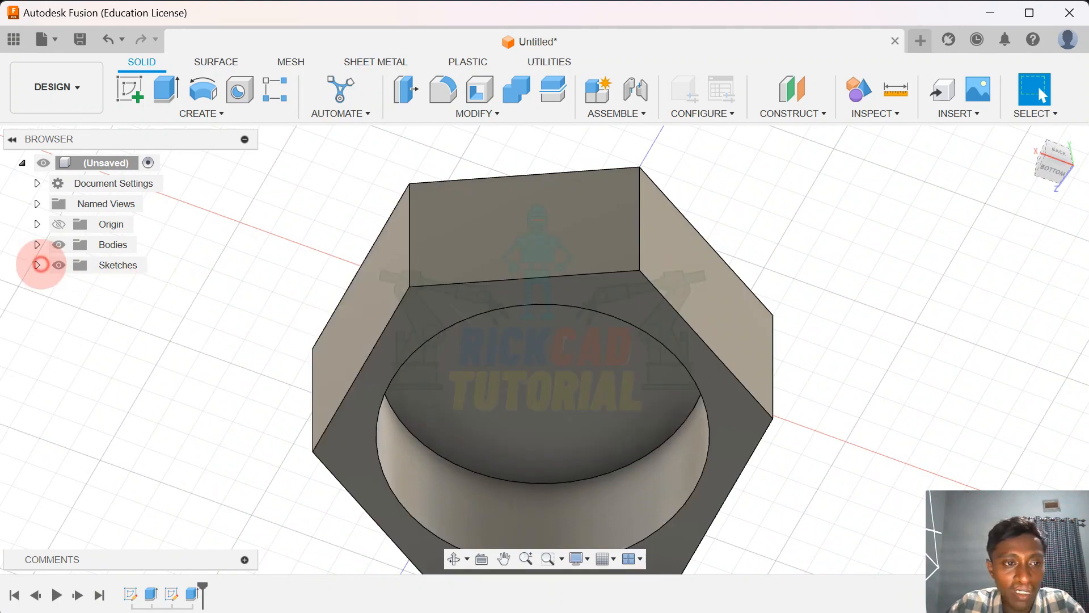
click(37, 264)
text(0.2)
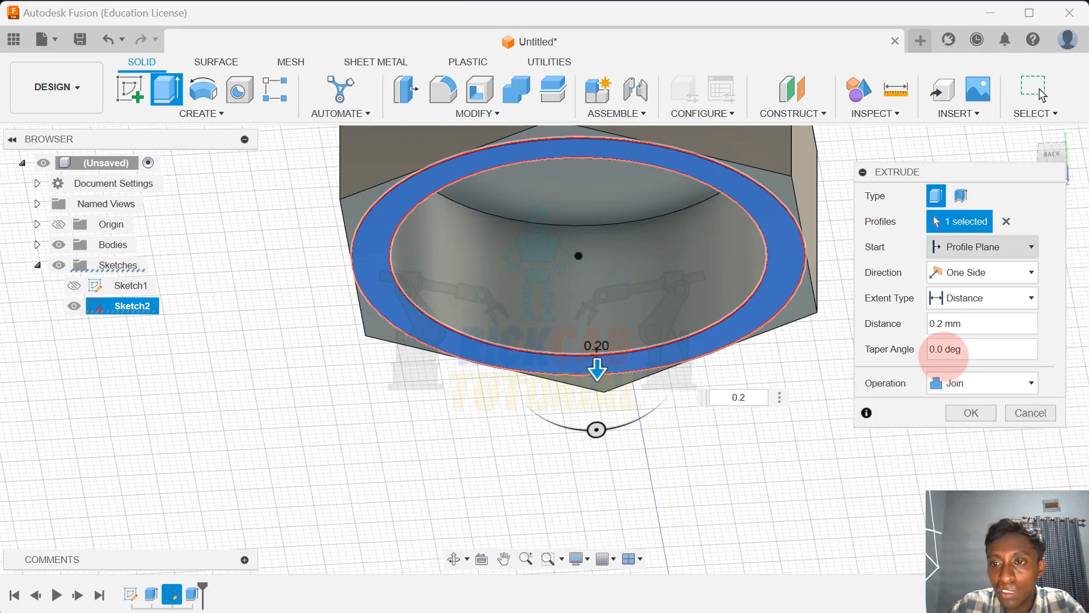
Confirm the 0.2 mm ring join extrusion and orbit to view the top.
click(969, 413)
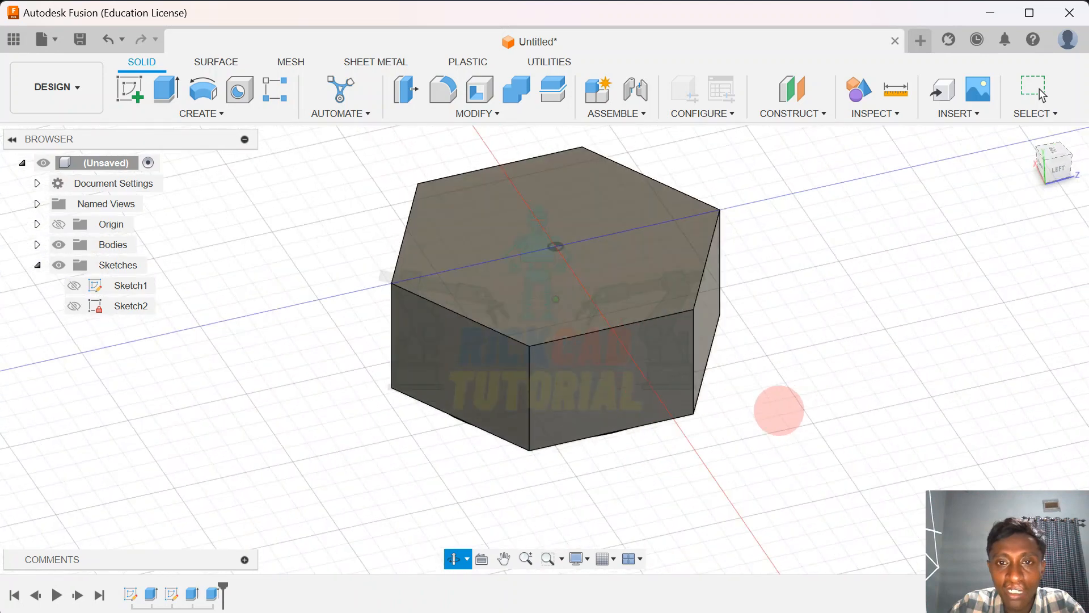
drag(778, 409, 883, 233)
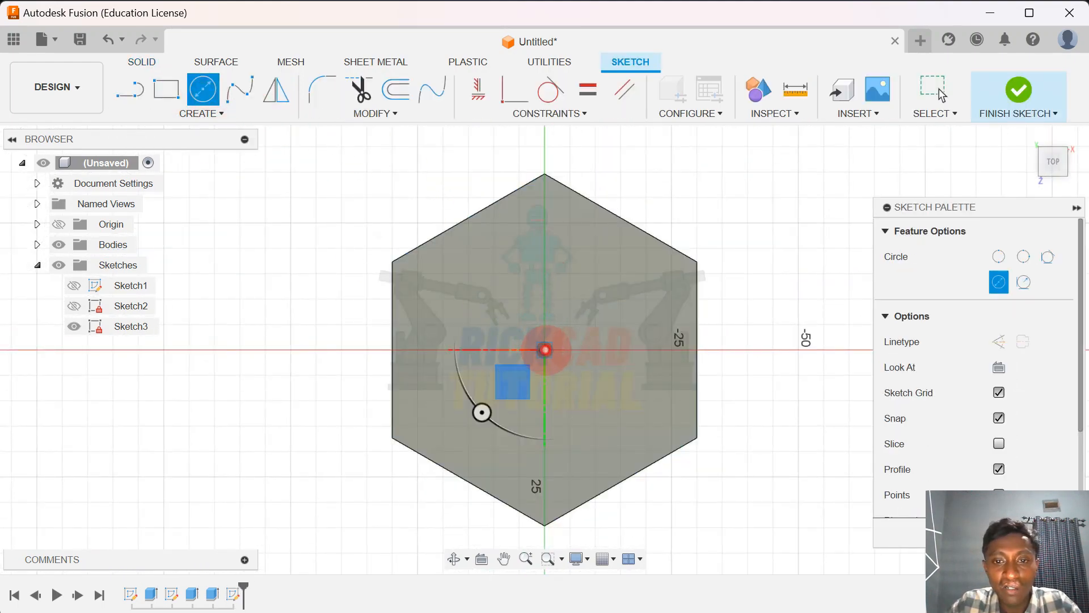
Finish a 50 mm circle sketch and extrude it 25 mm upward as a joined cylinder.
text(50.00)
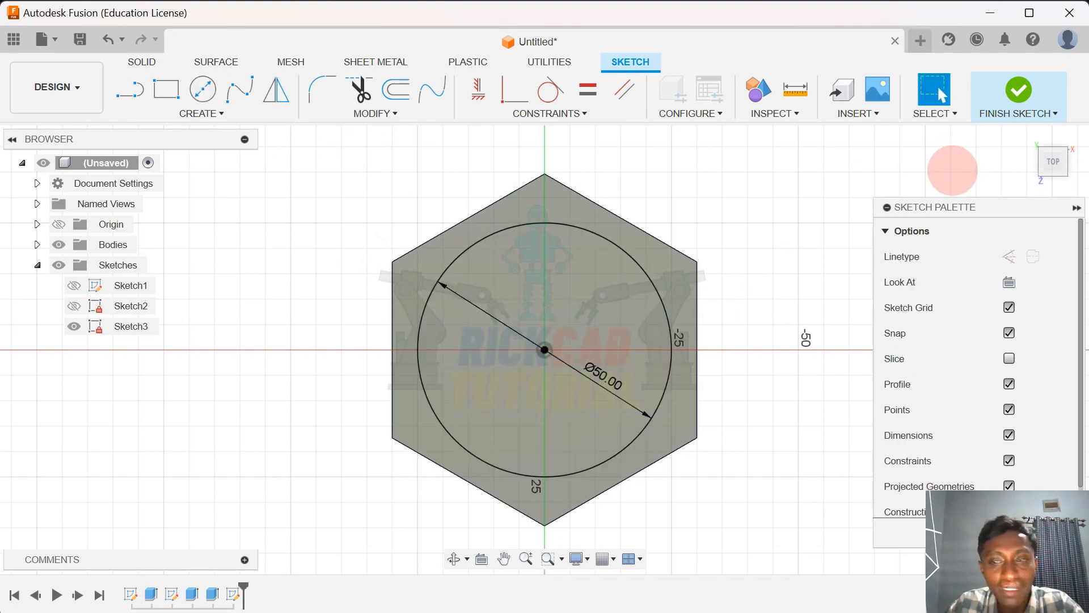
click(1016, 95)
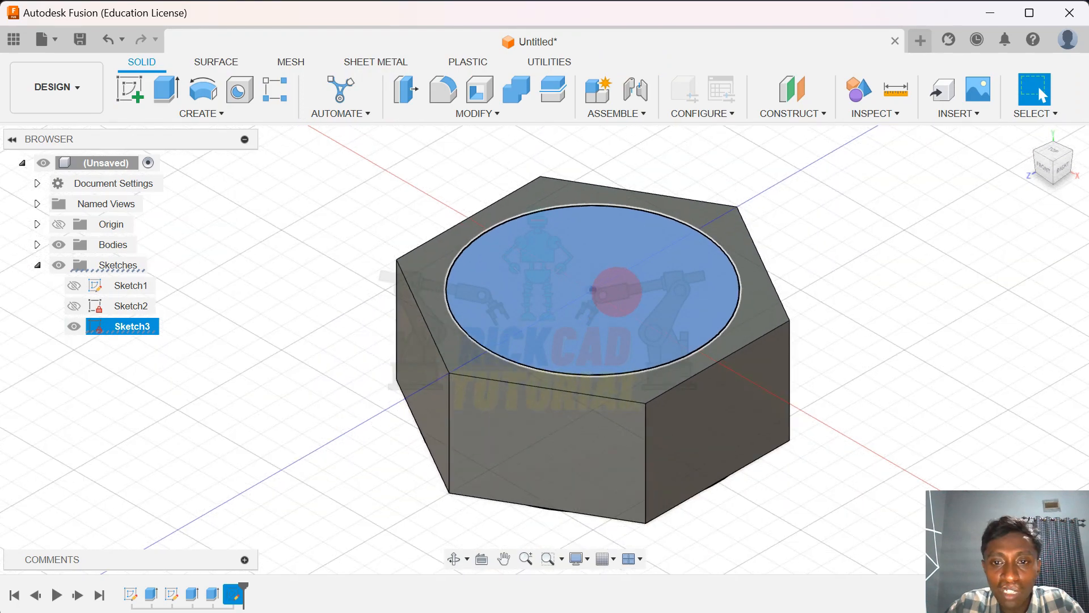
click(165, 89)
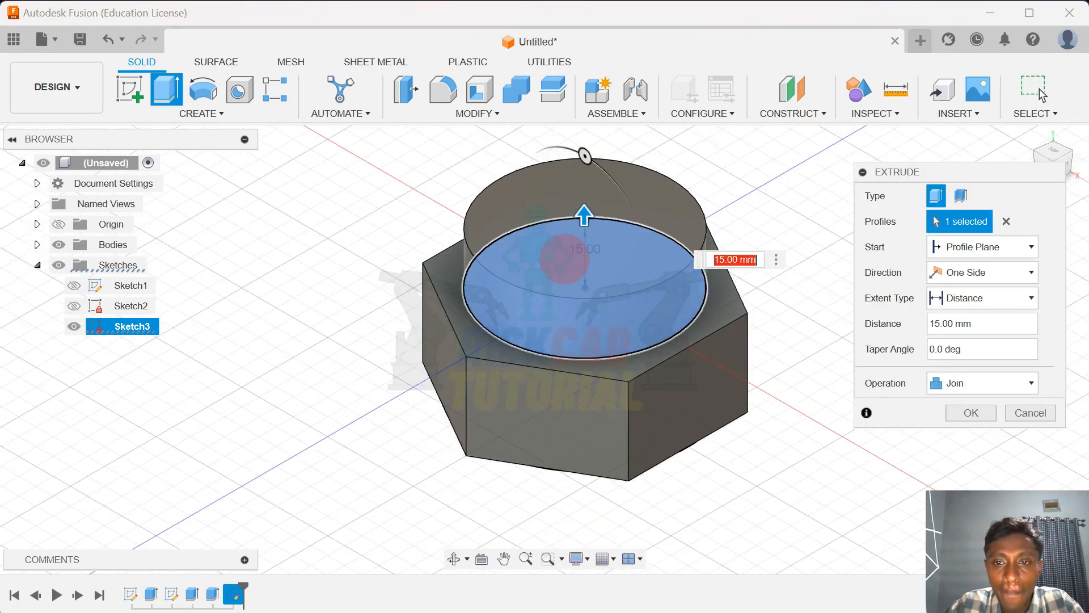
drag(584, 215, 582, 256)
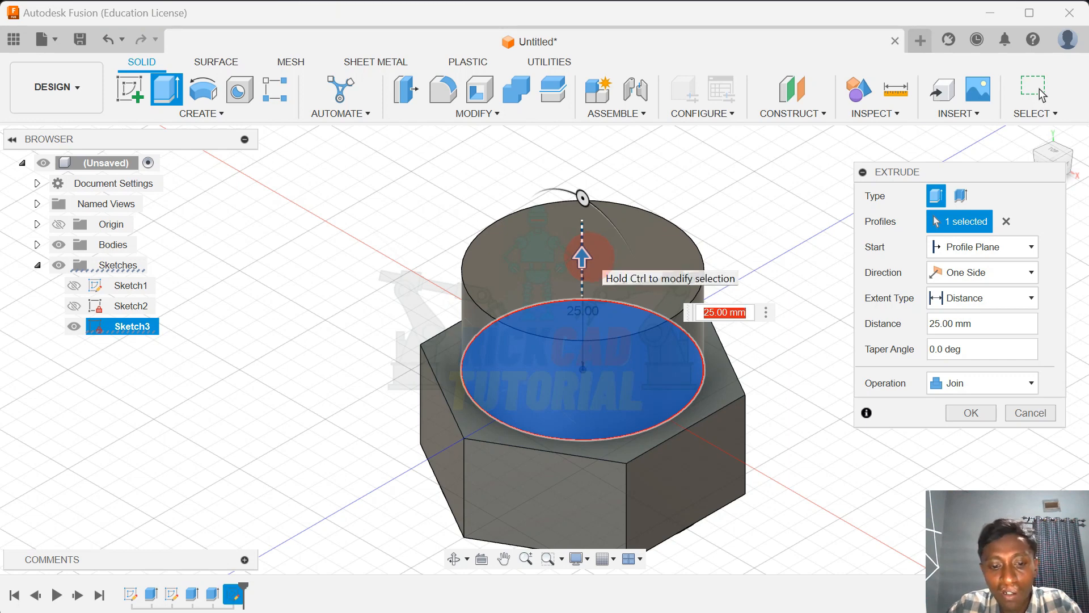
click(969, 412)
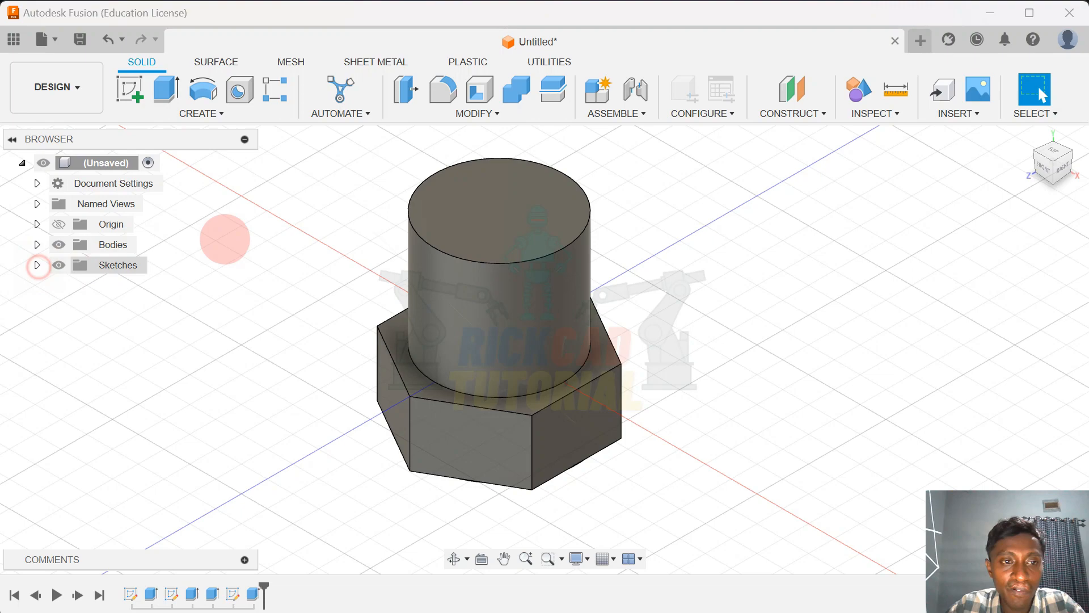
Fillet the cylinder's top edge with a 25 mm radius to form the dome.
click(473, 114)
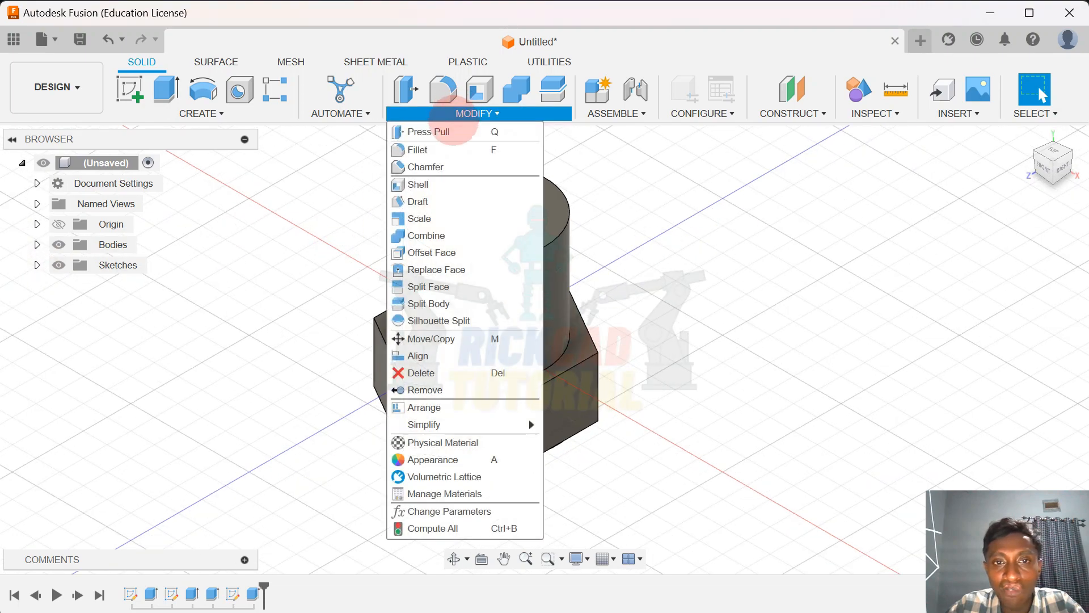
mouse_move(418, 149)
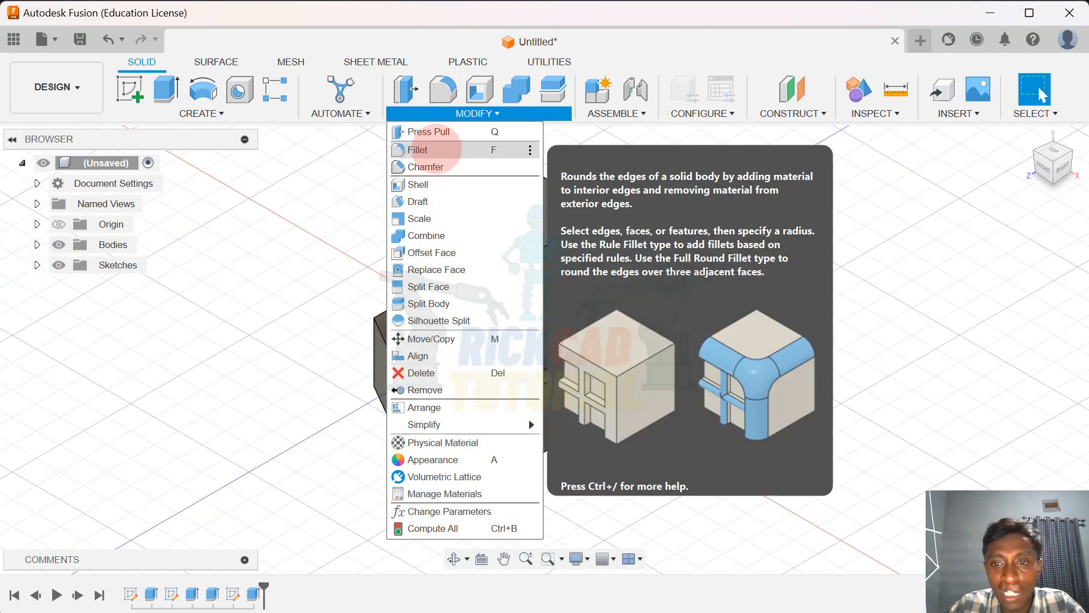
click(420, 150)
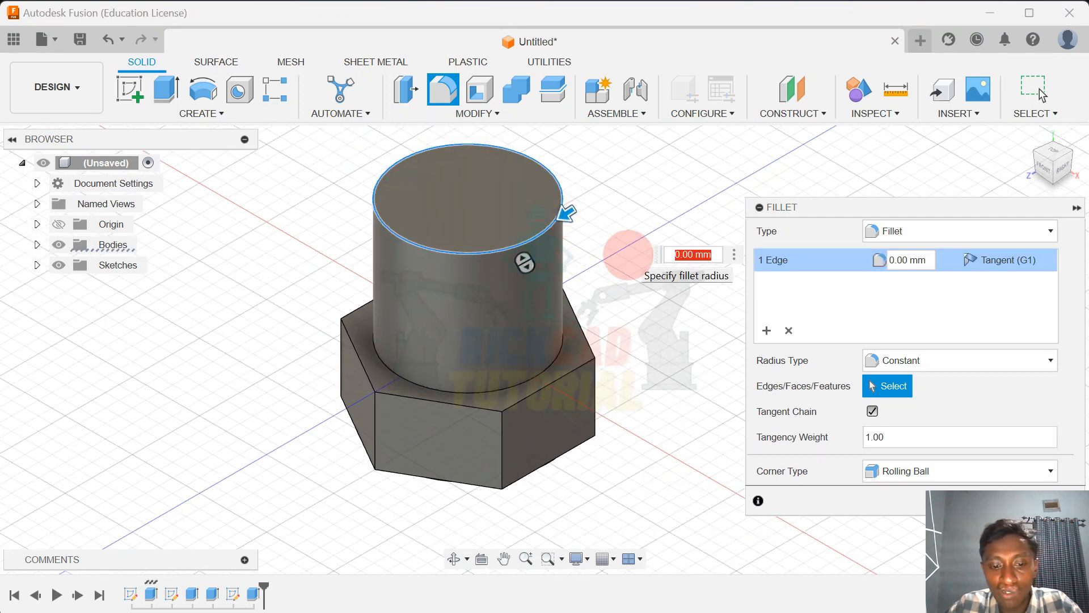
text(25)
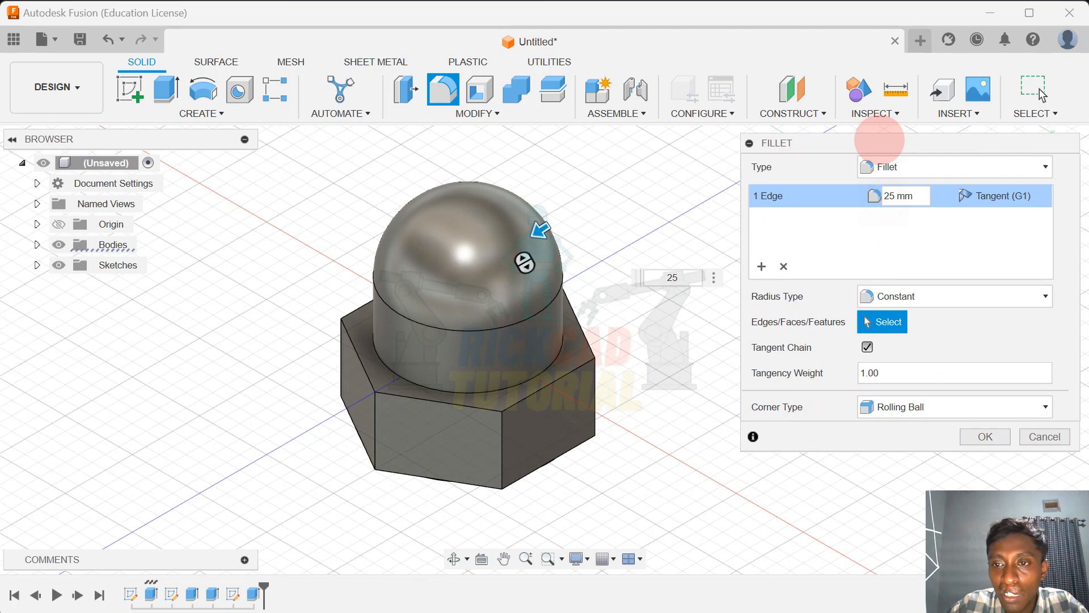
click(983, 435)
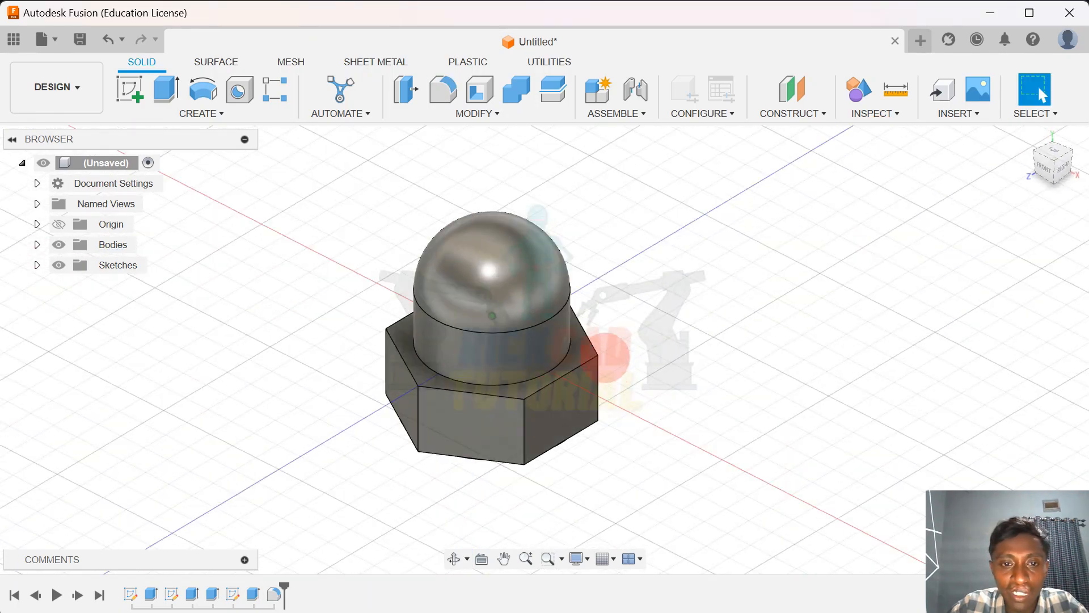
click(476, 114)
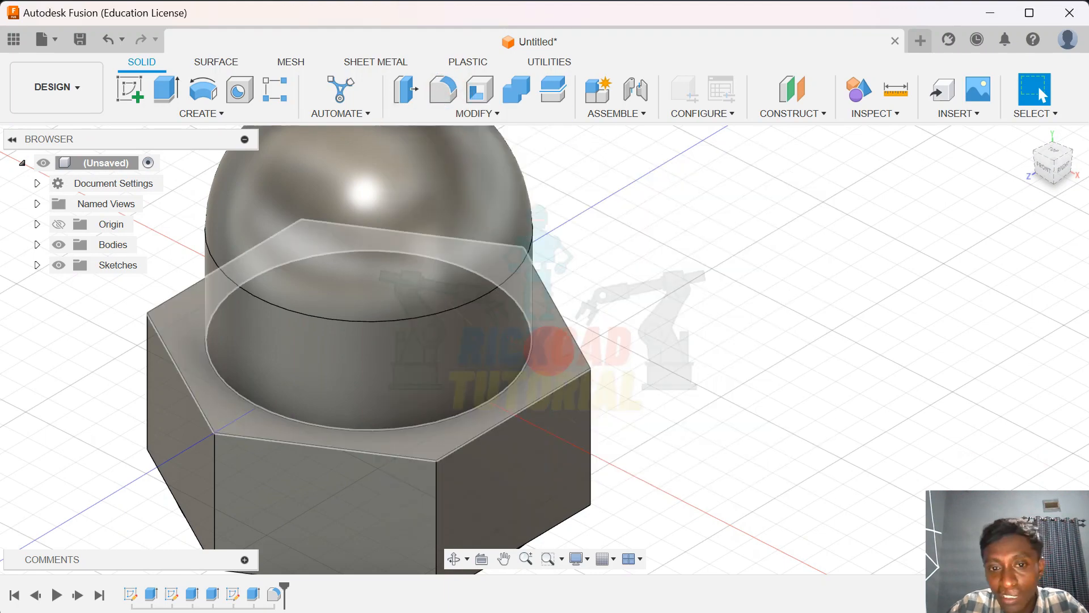
Fillet the hexagon's top face edges with an 8 mm radius.
click(443, 88)
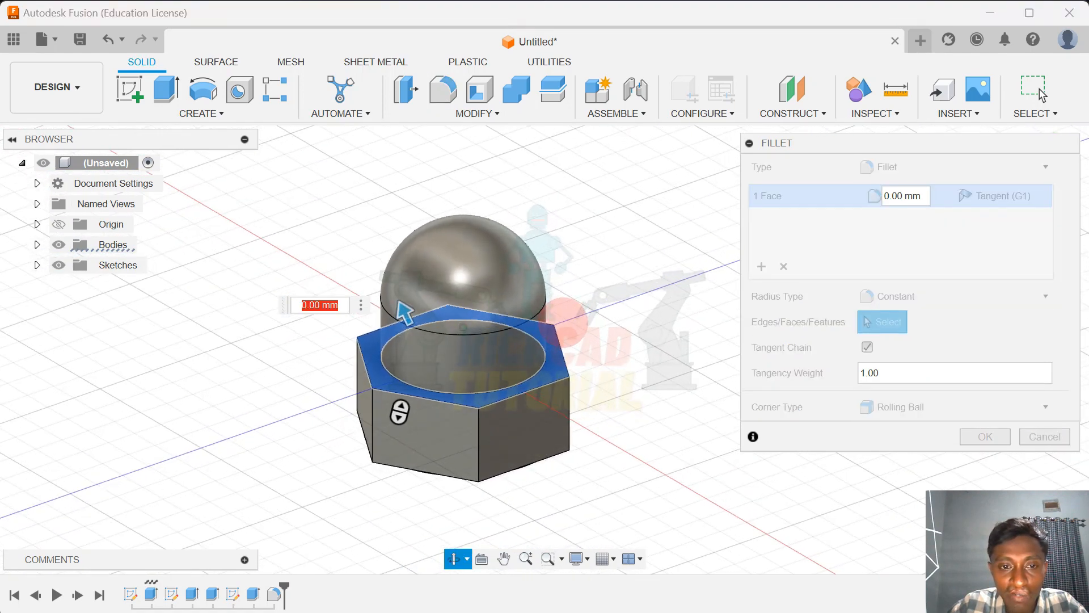
text(8)
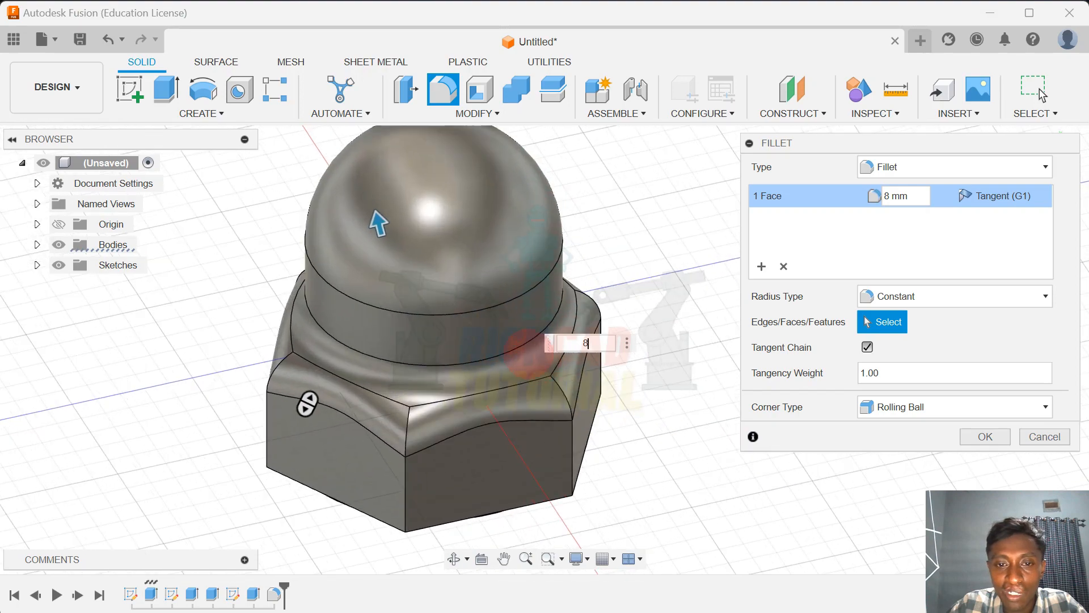
click(985, 436)
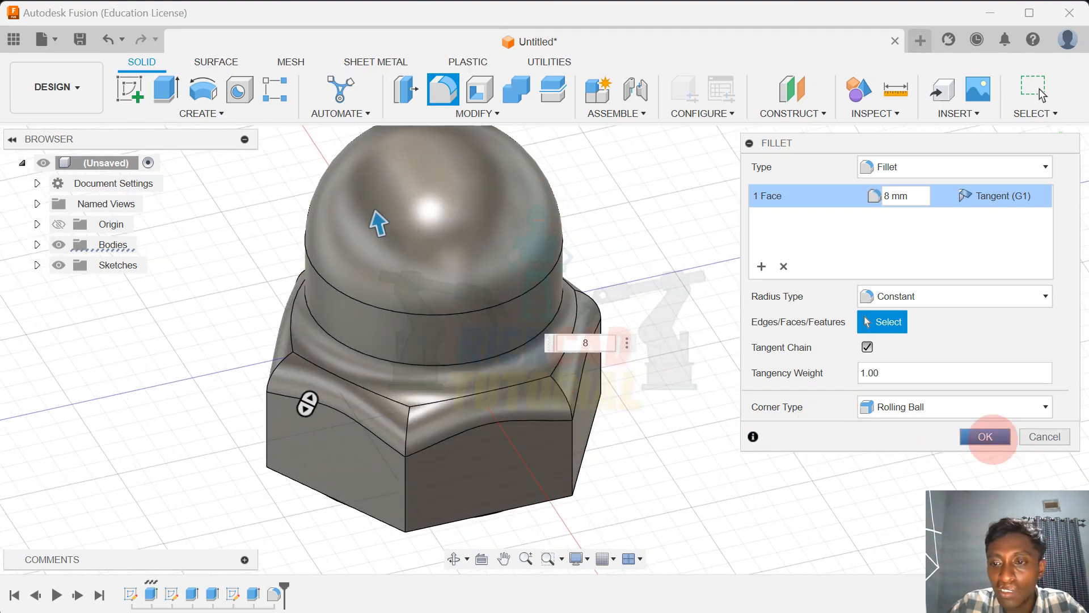
click(984, 436)
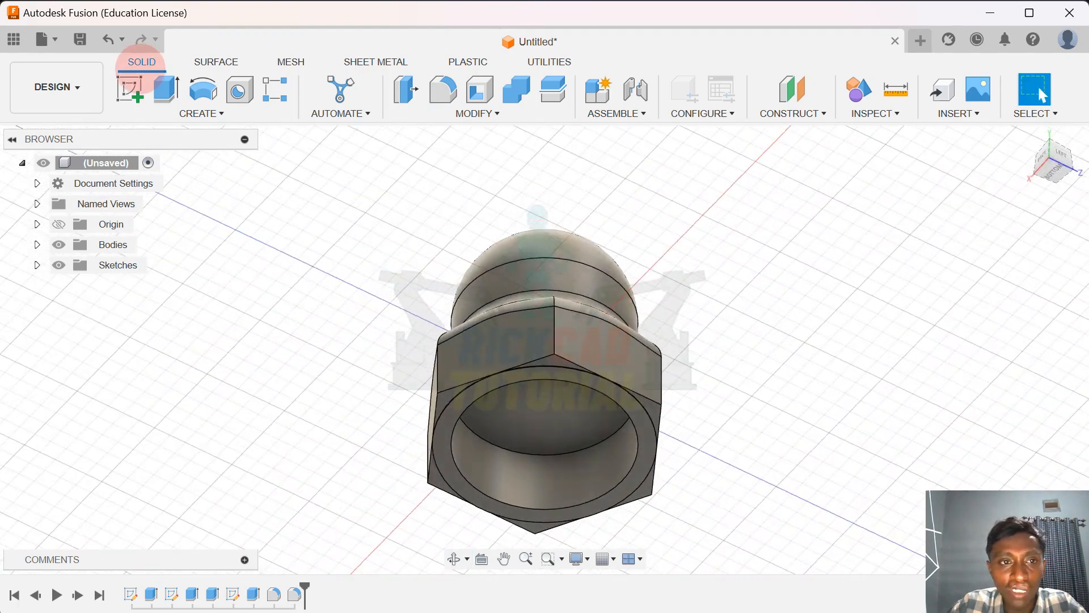
Add a modeled ISO Metric M50x4 6H thread to the inner bore face.
click(201, 114)
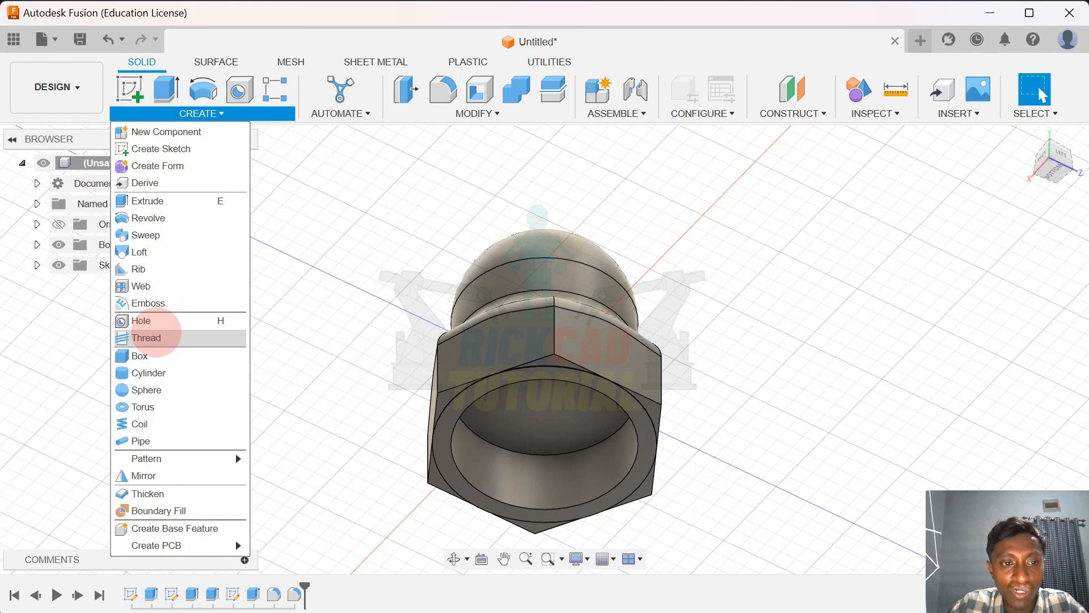
click(146, 338)
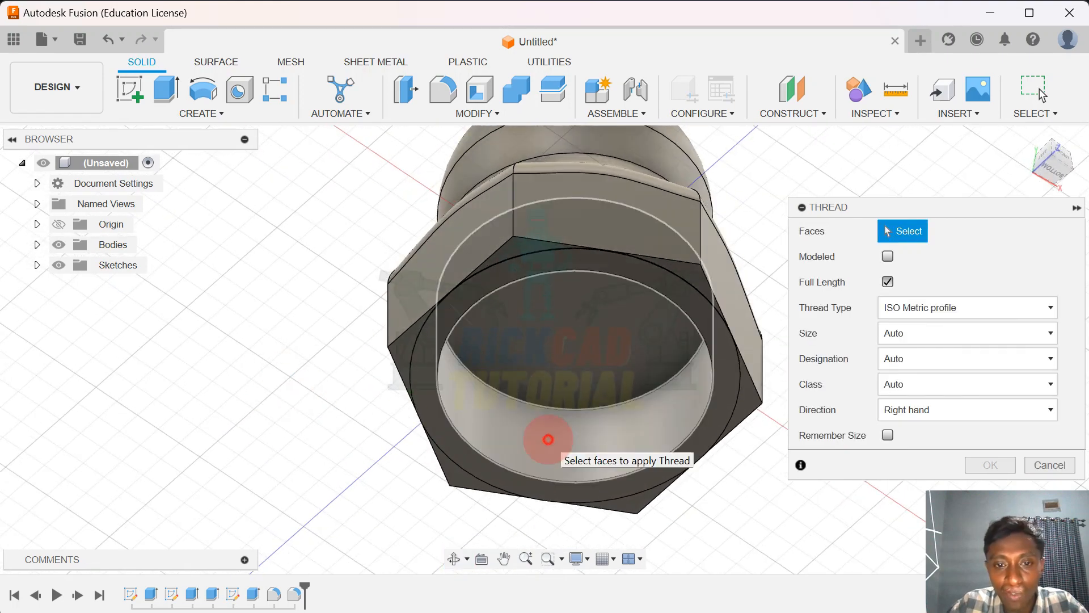
click(547, 438)
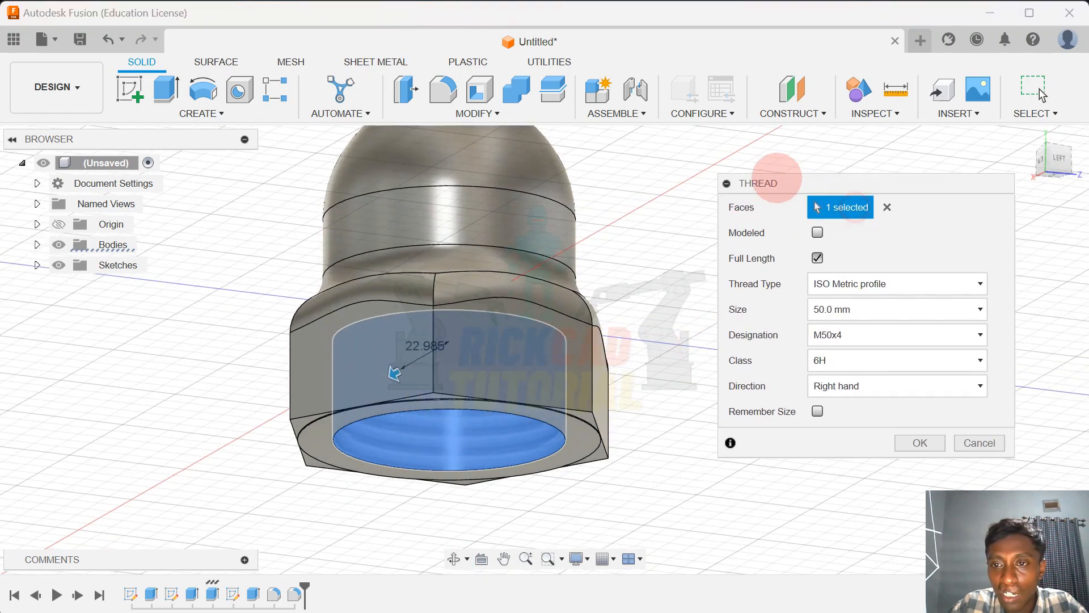
click(816, 232)
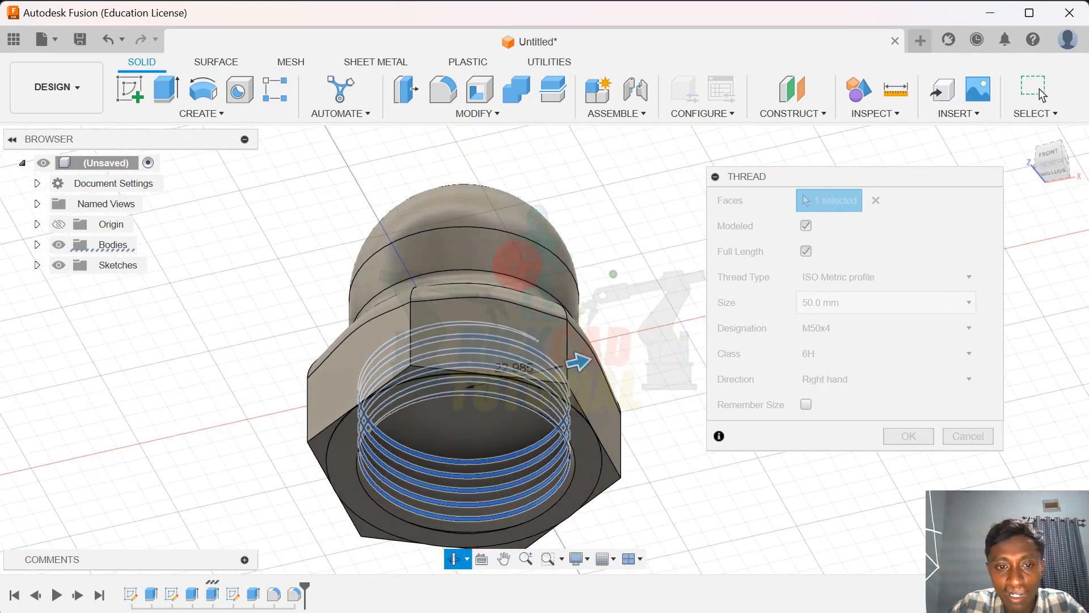
click(907, 435)
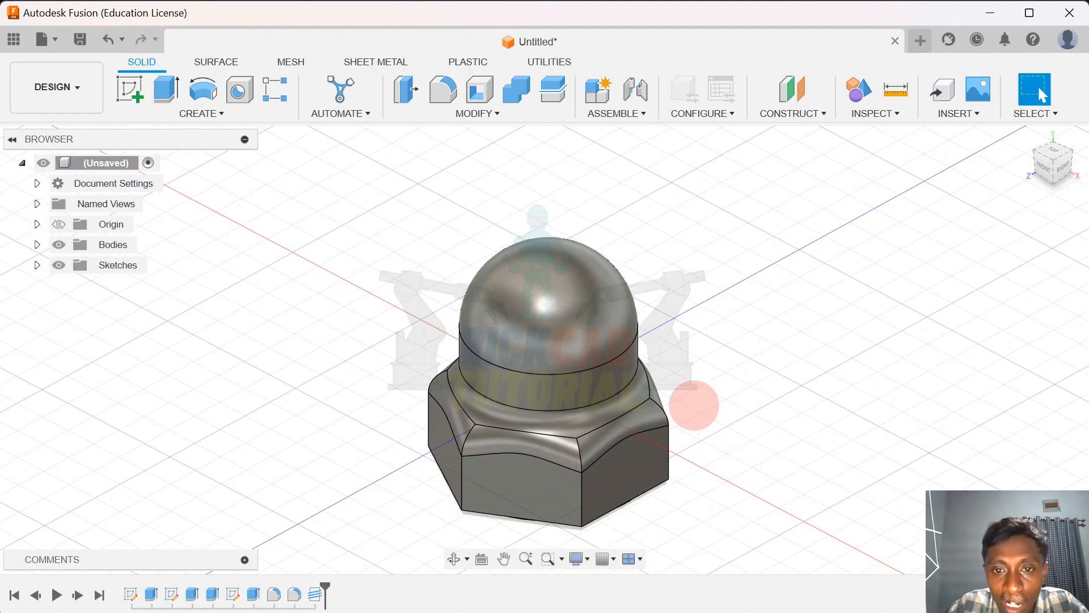
Apply a polished steel appearance to the body and orbit to inspect the finish.
scroll(down, 3)
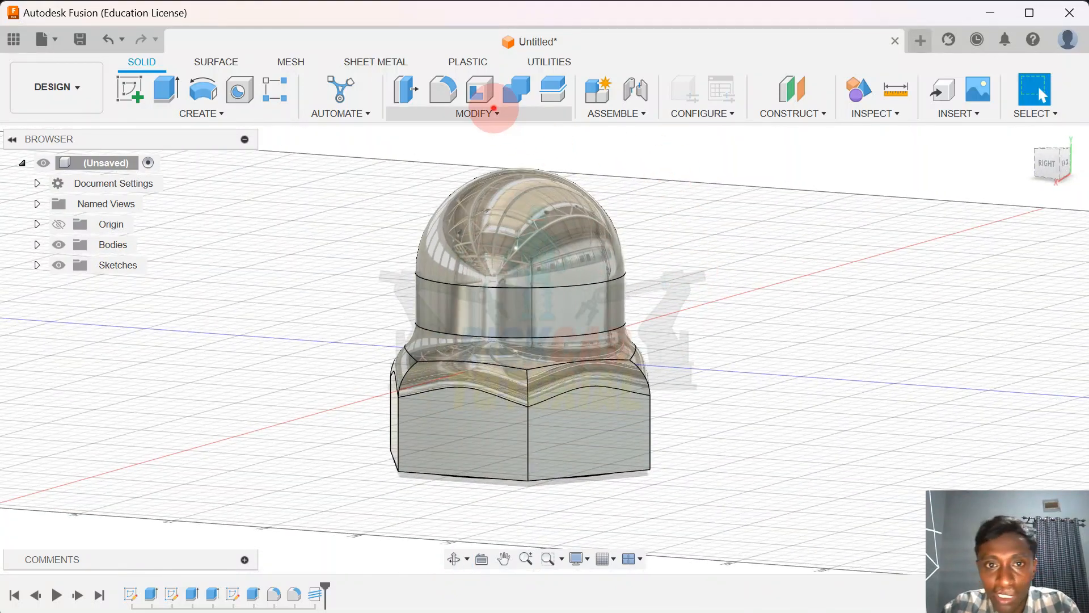
click(477, 113)
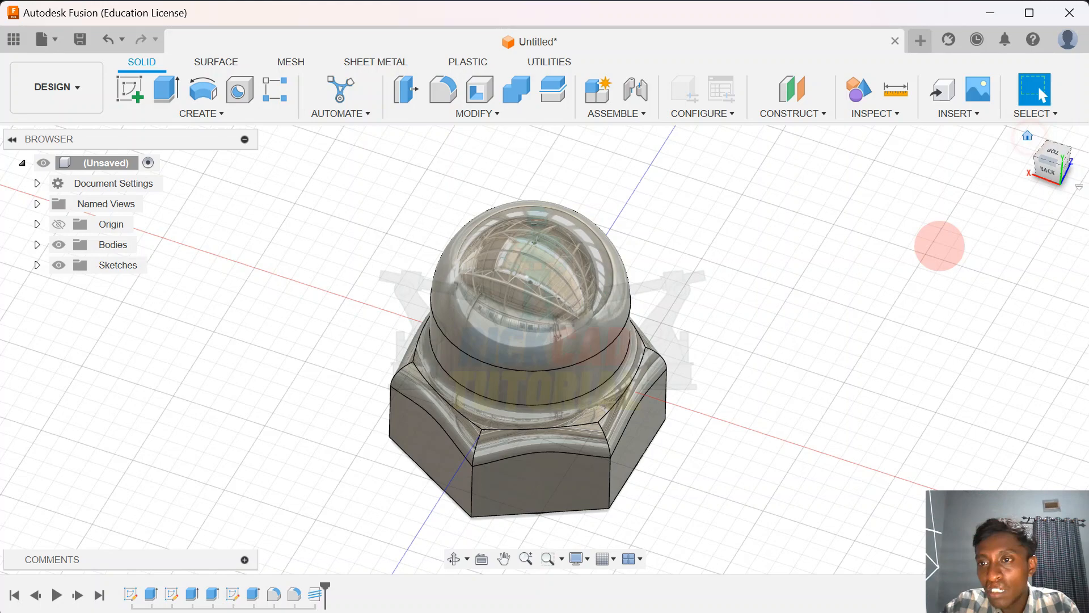
drag(939, 245, 812, 355)
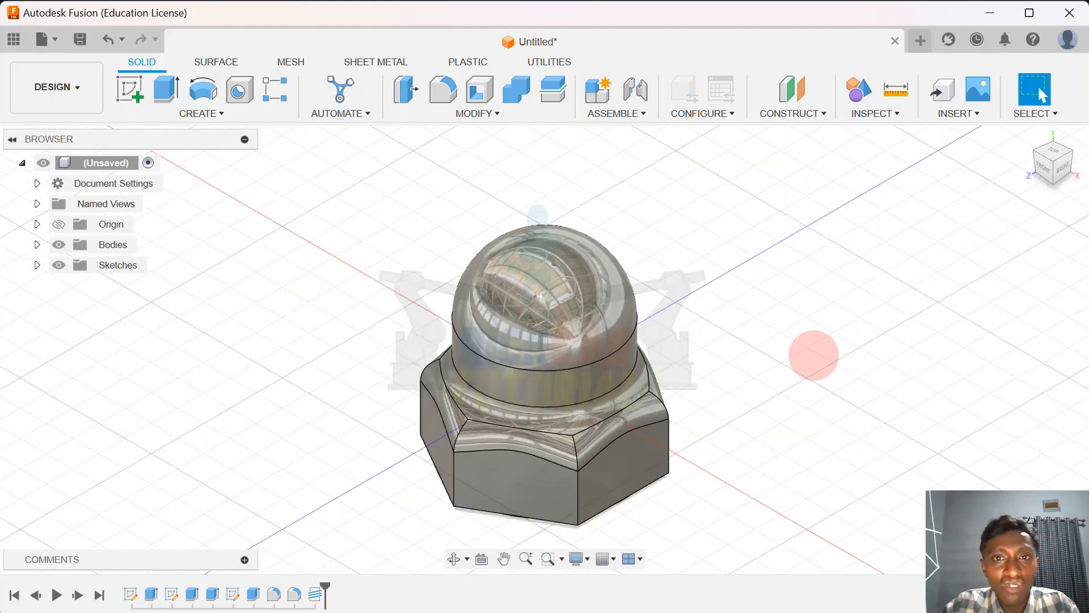